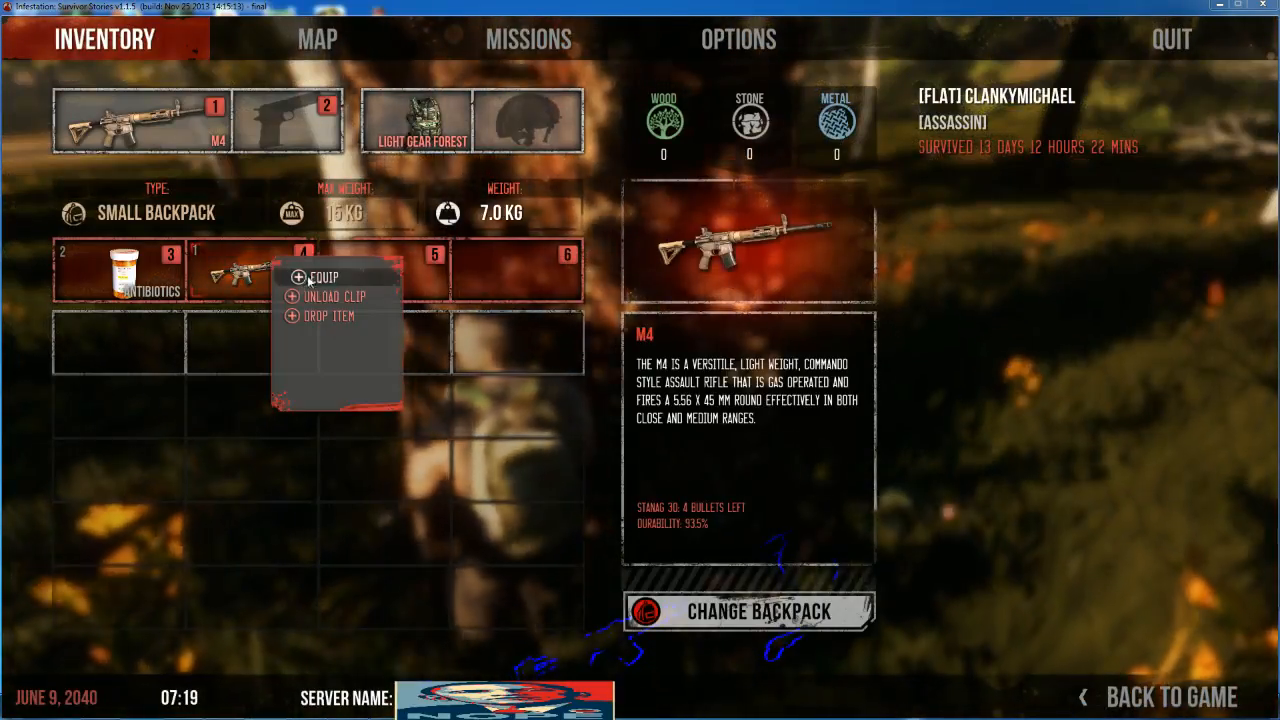
Pick up the M4 Semi rifle and check it in the backpack beside the other M4 and antibiotics.
{"action": "left_click", "coordinate": [336, 296]}
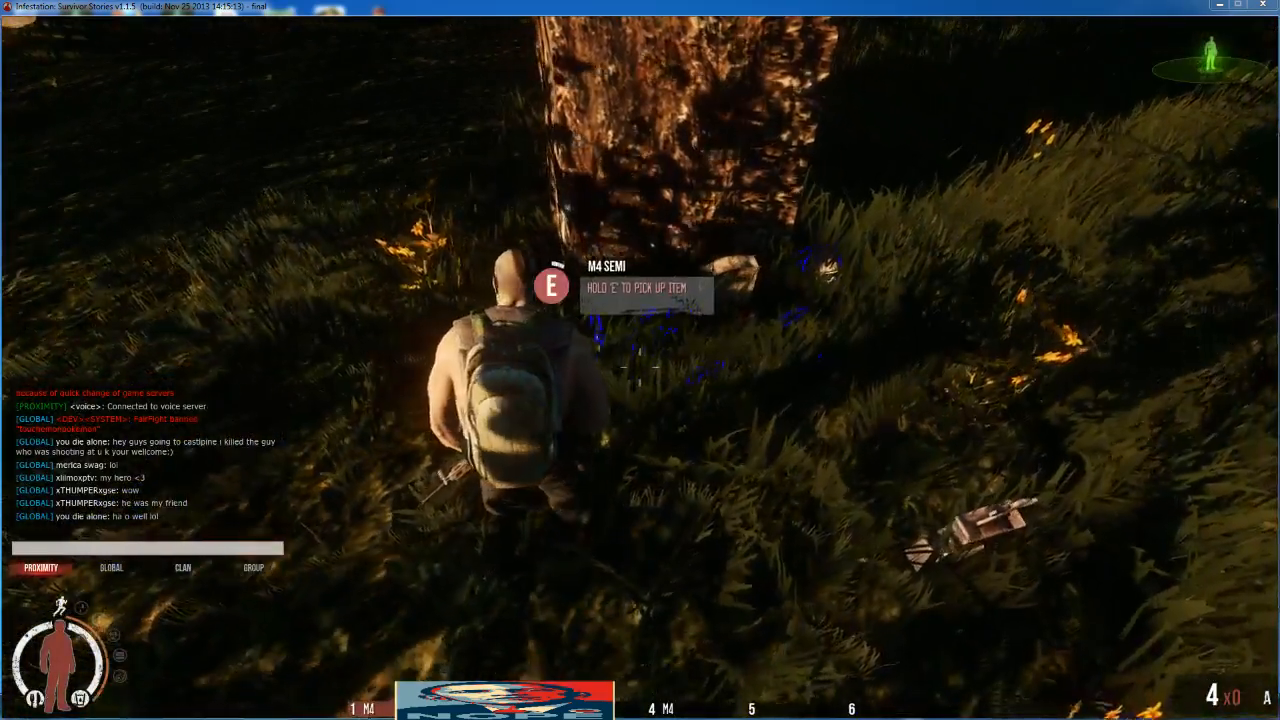
{"action": "key", "text": "e"}
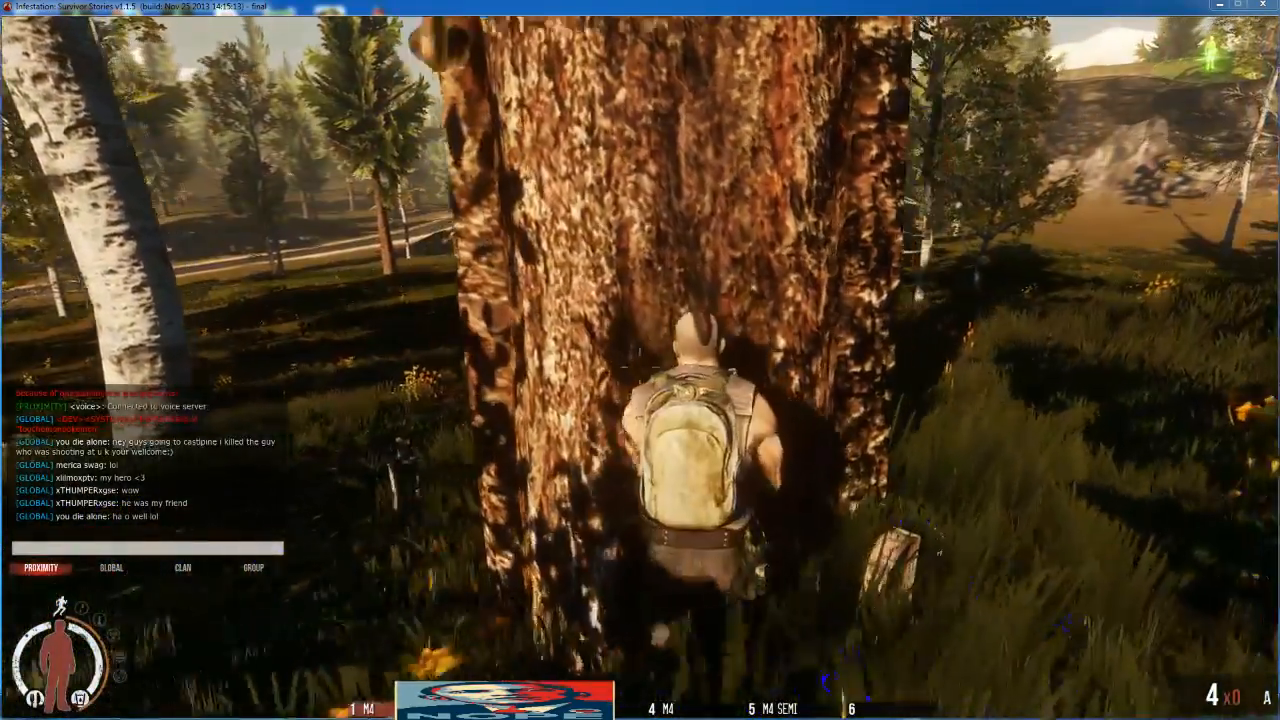
{"action": "key", "text": "i"}
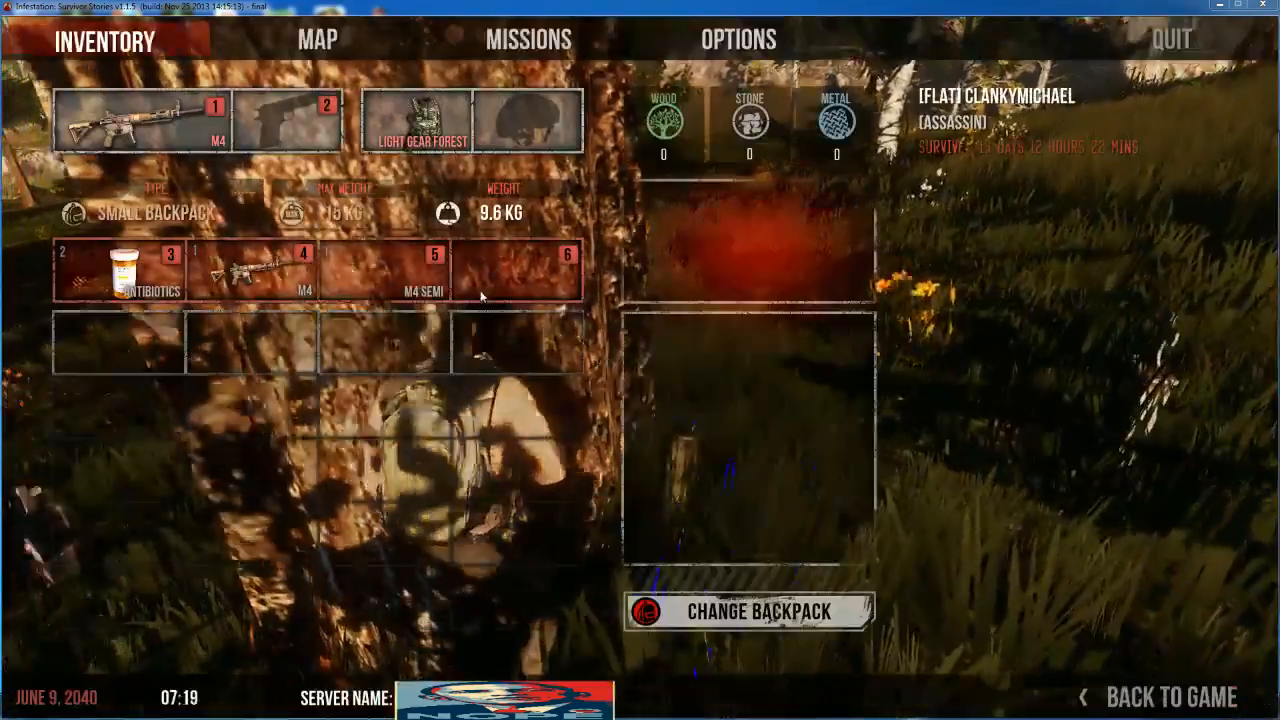
{"action": "left_click", "coordinate": [250, 340]}
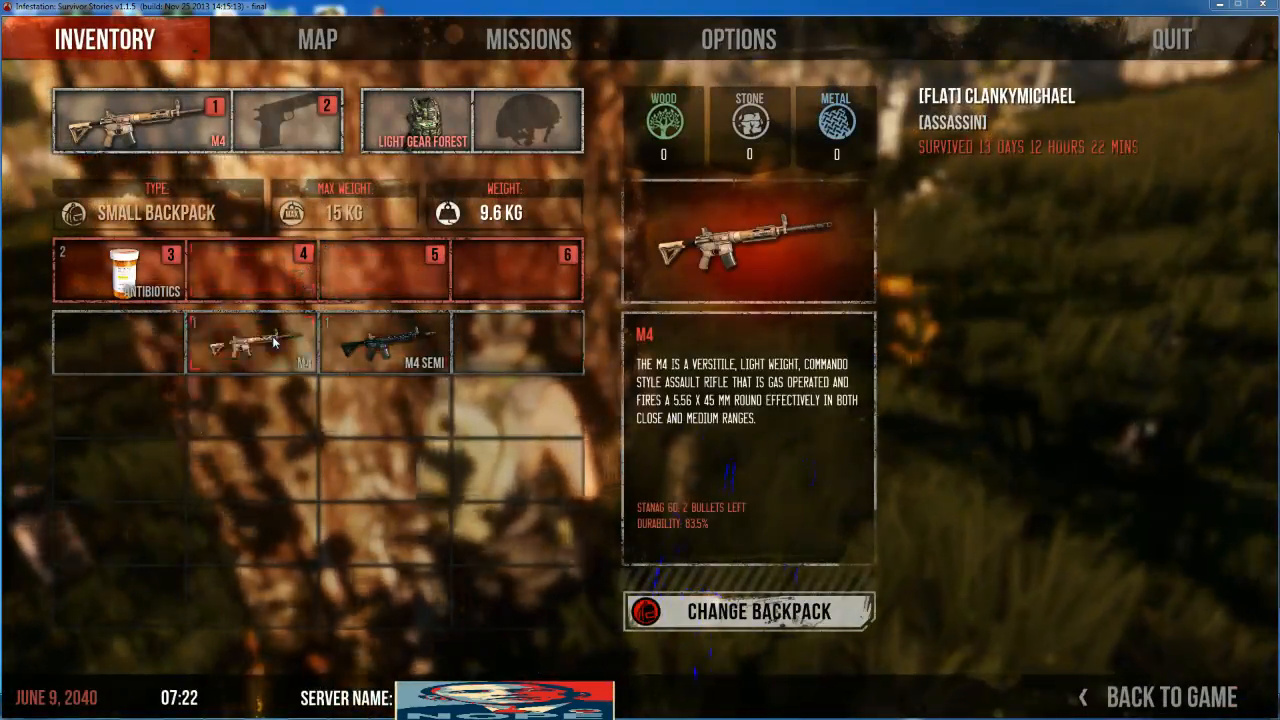
{"action": "left_click", "coordinate": [1168, 696]}
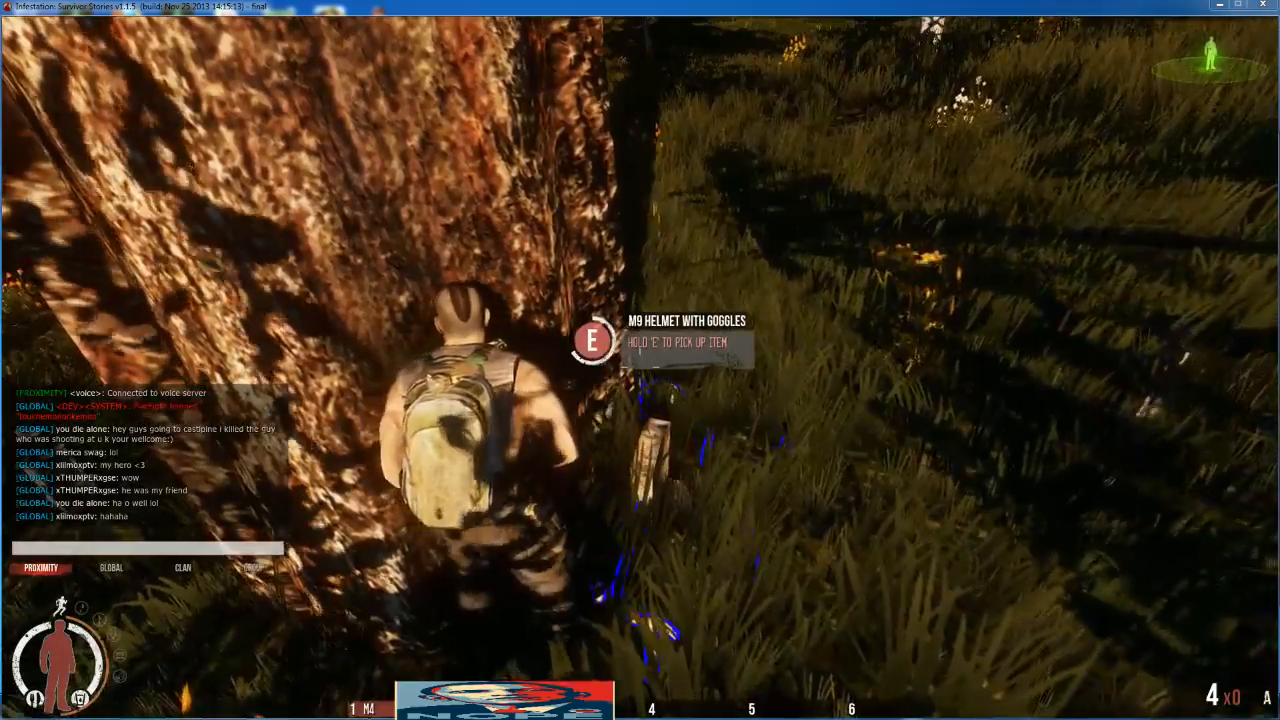
Loot the M9 helmet with goggles and Juice, equipping the large backpack and FN SCAR CQC.
{"action": "key", "text": "e"}
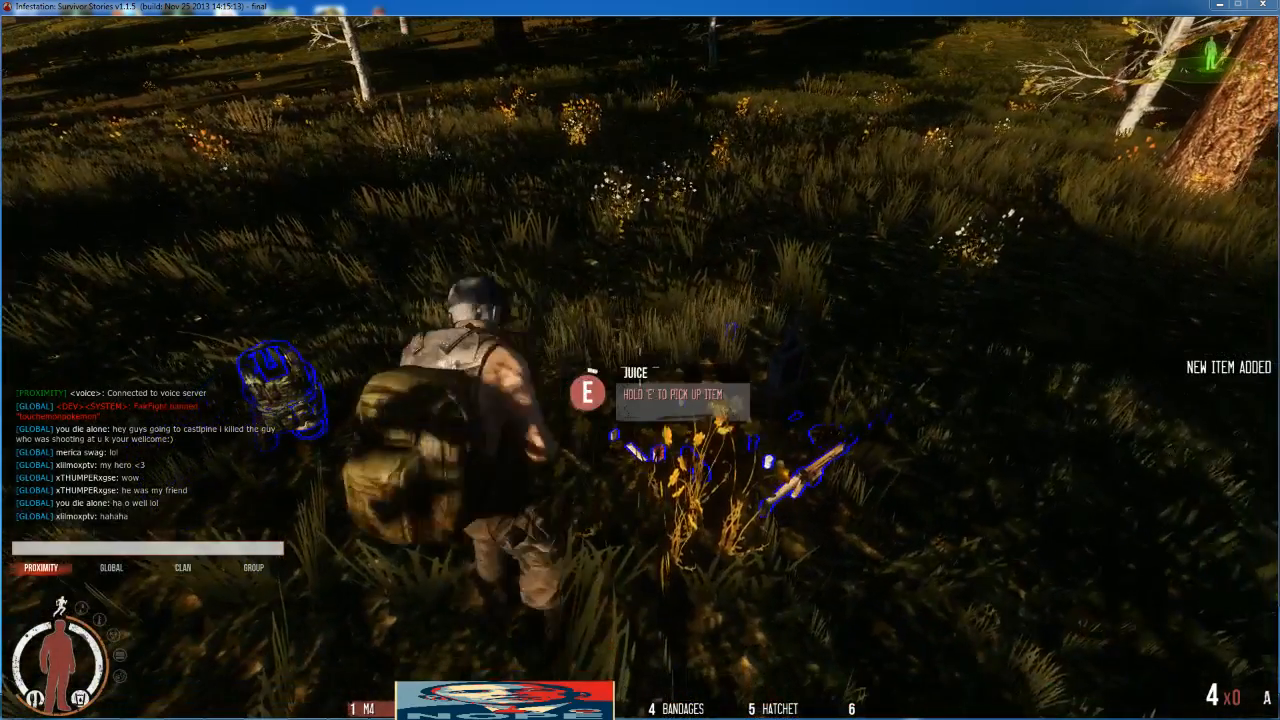
{"action": "key", "text": "e"}
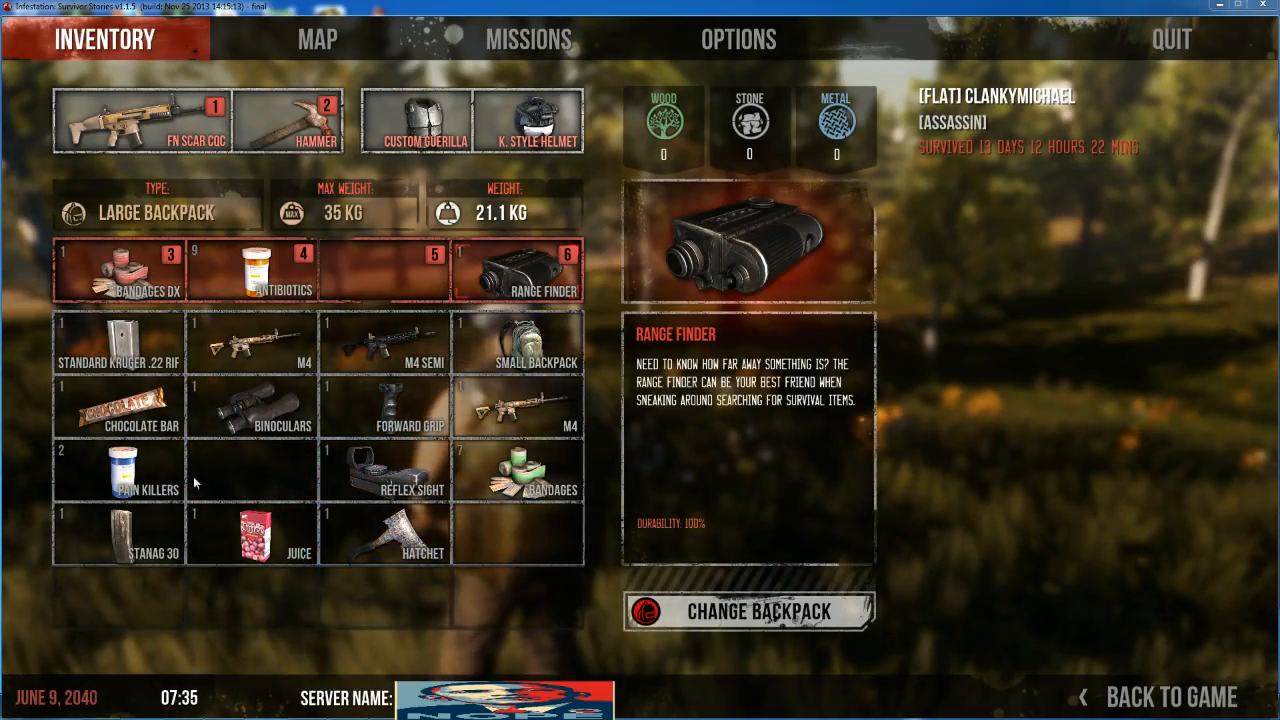
{"action": "left_click", "coordinate": [1160, 696]}
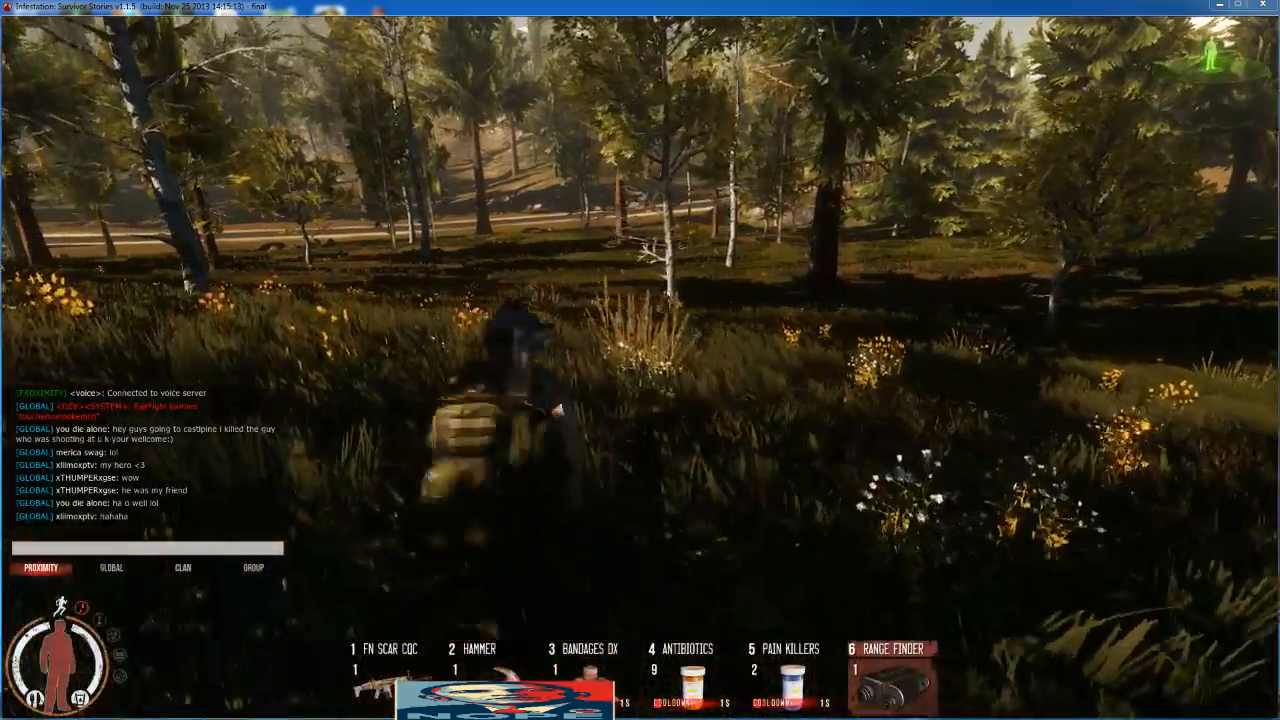